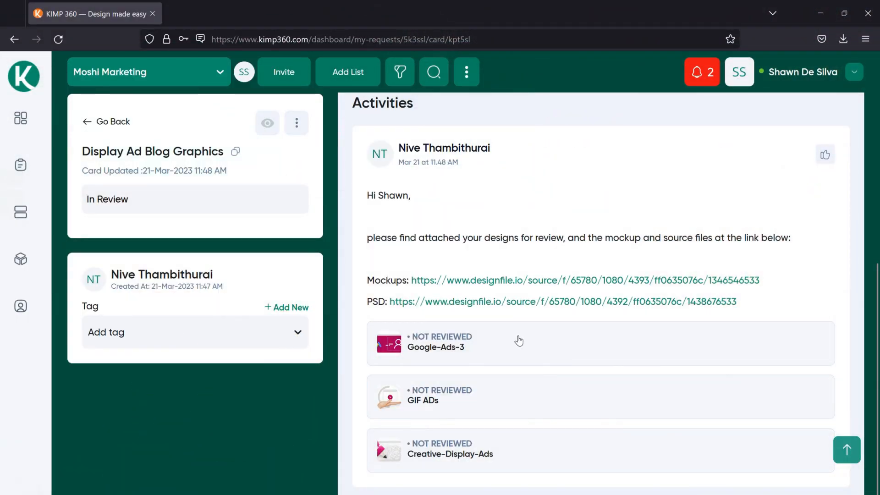
mouse_move(515, 350)
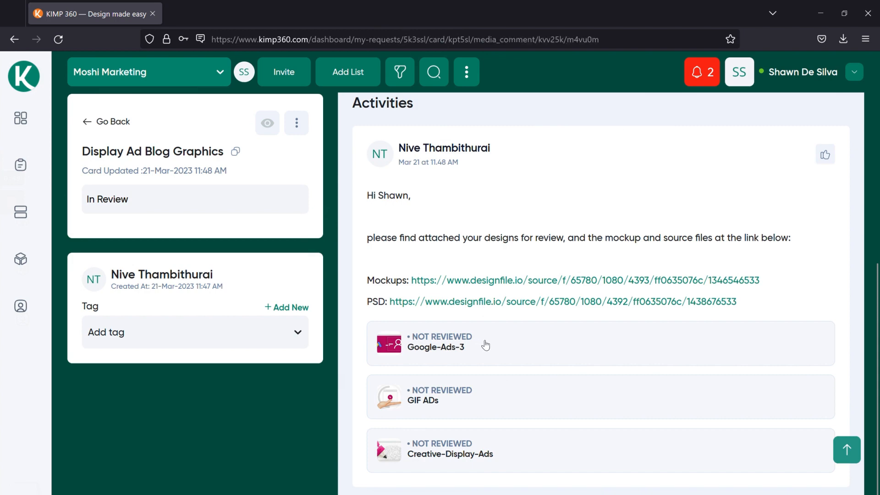
Open Google-Ads-3 and set its status to Need Revision.
click(435, 343)
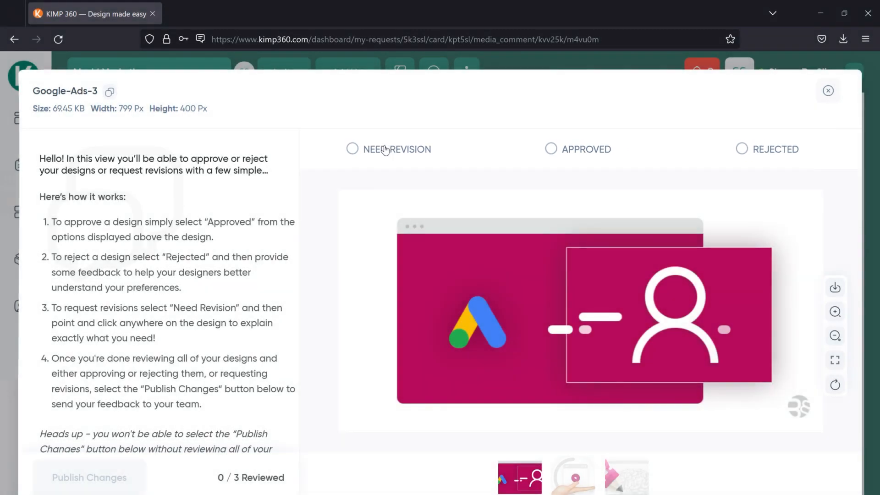
click(352, 149)
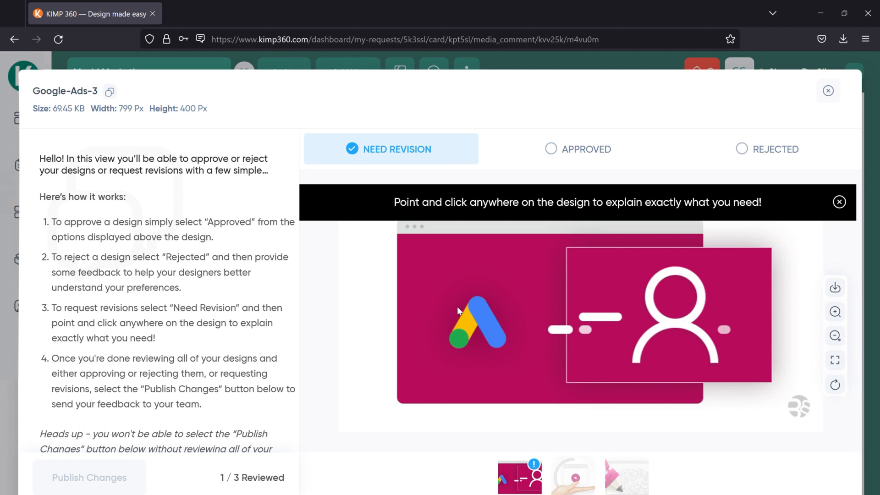
click(838, 202)
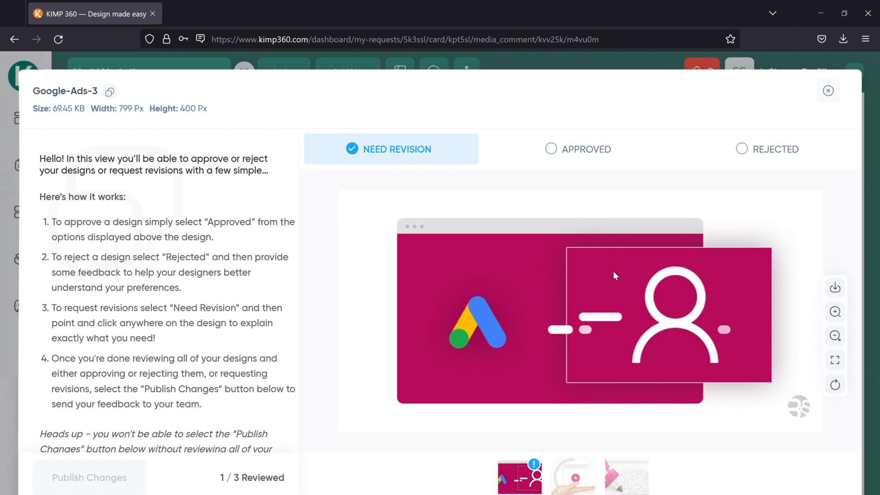
mouse_move(614, 324)
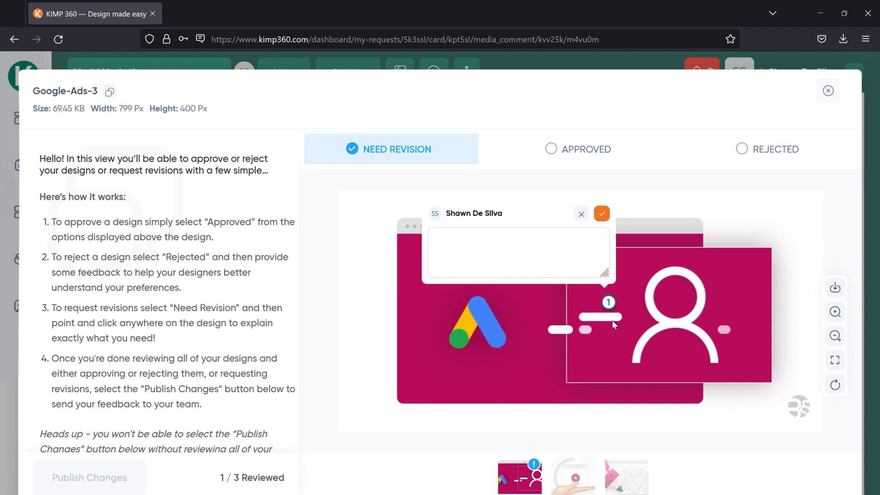
Pin two comments: 'Make these lines thinner' and 'Change the color to a lighter shade of purple'.
text(Make these lines thinner)
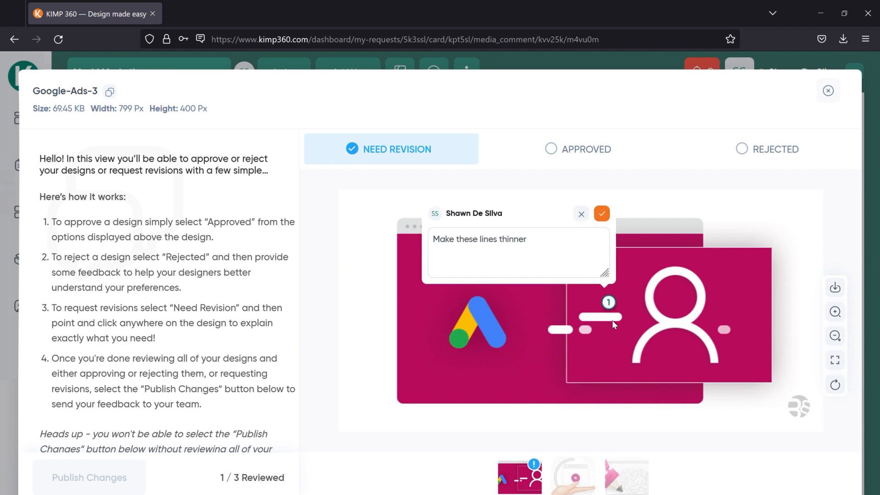
click(601, 213)
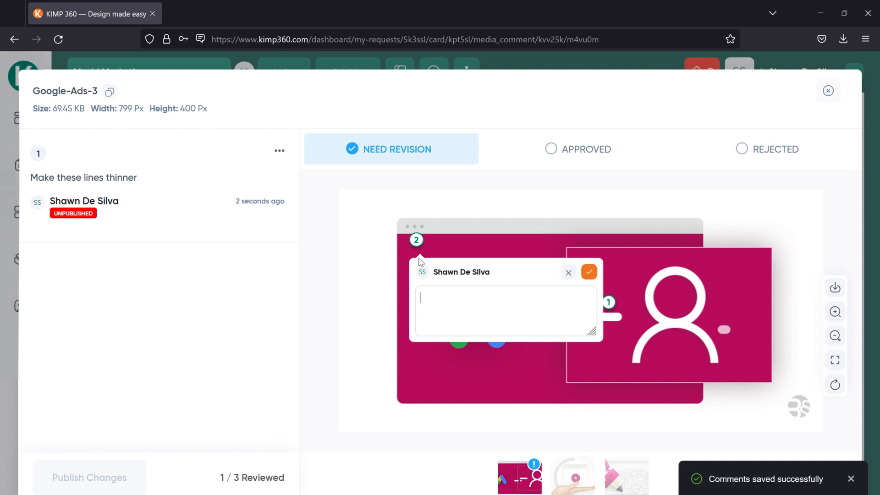
text(Change the color to a lighter shade of purple)
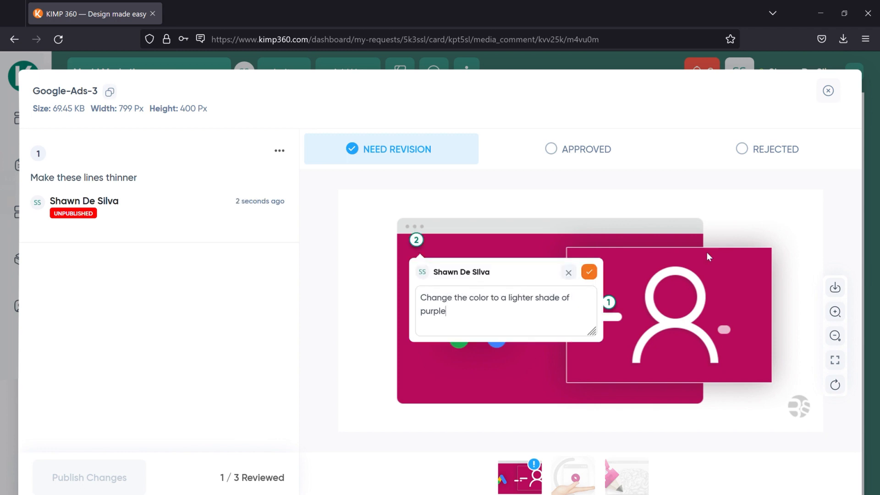
click(589, 272)
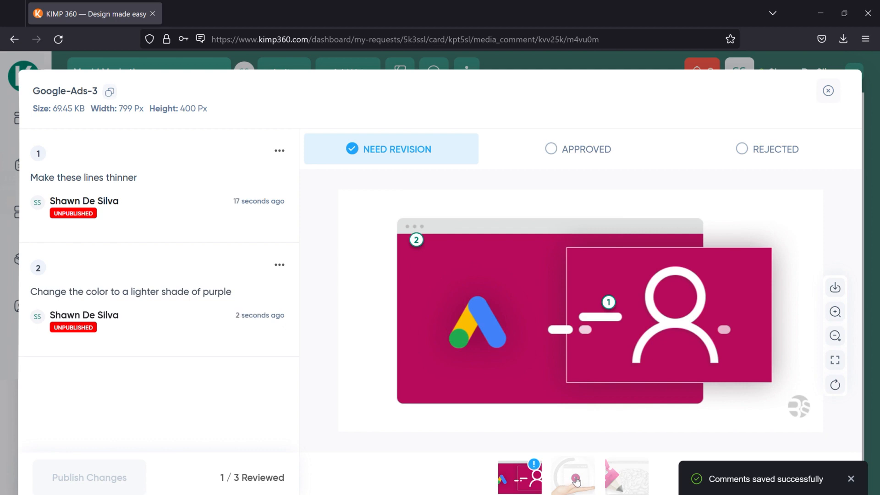
Open the GIF ADs design for review.
click(573, 477)
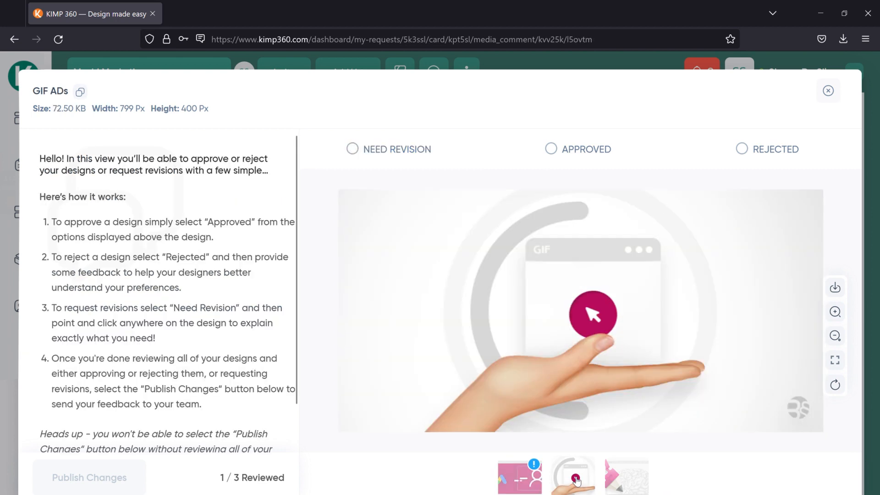
mouse_move(552, 149)
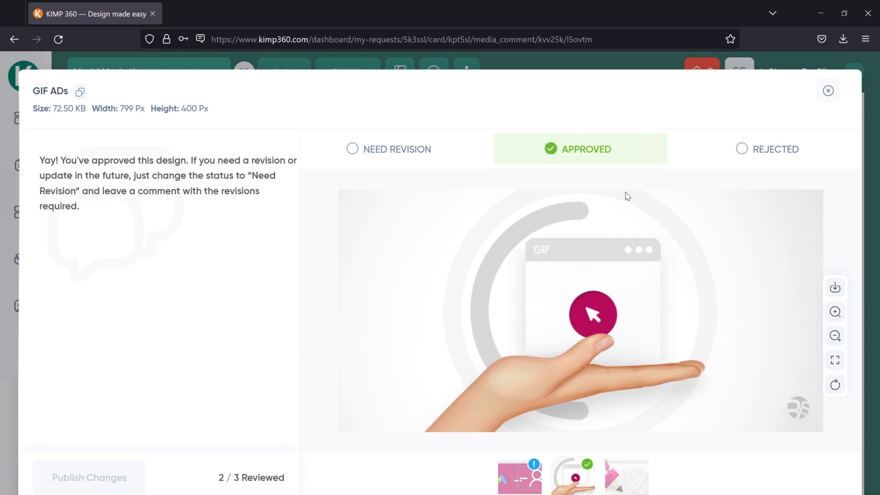
mouse_move(635, 489)
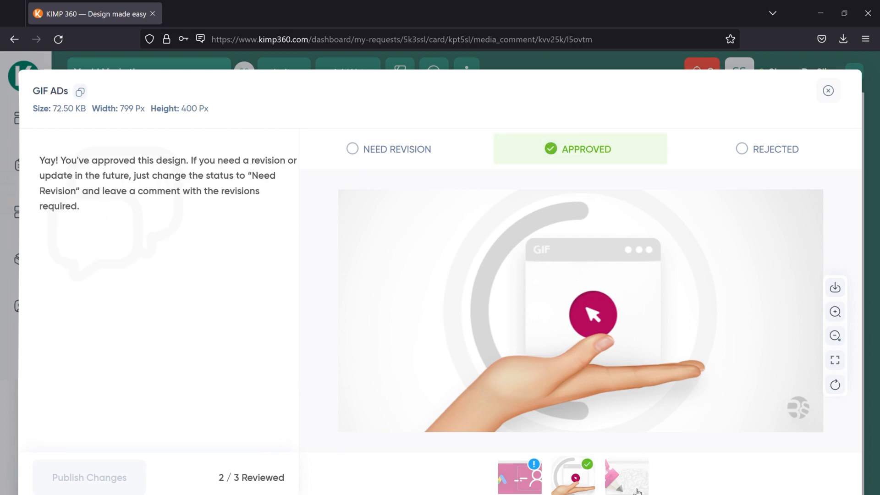
Open Creative-Display-Ads, mark it Rejected, and submit a rejection reason.
click(627, 477)
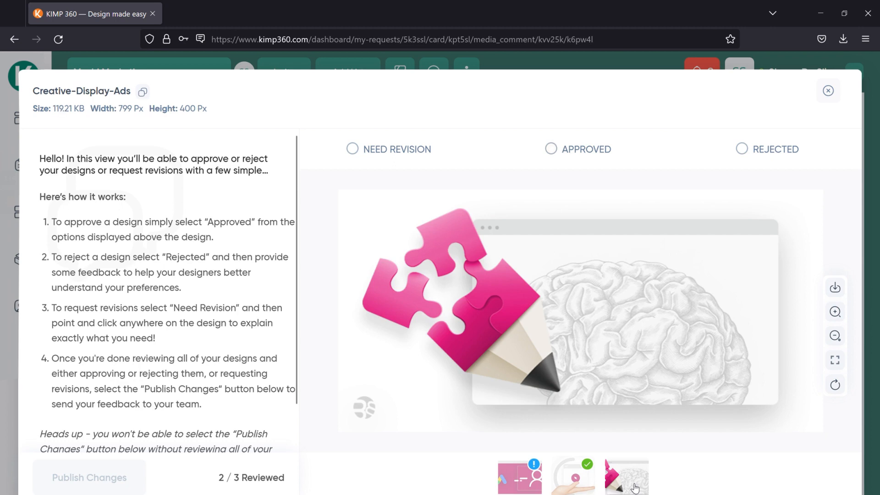
mouse_move(738, 154)
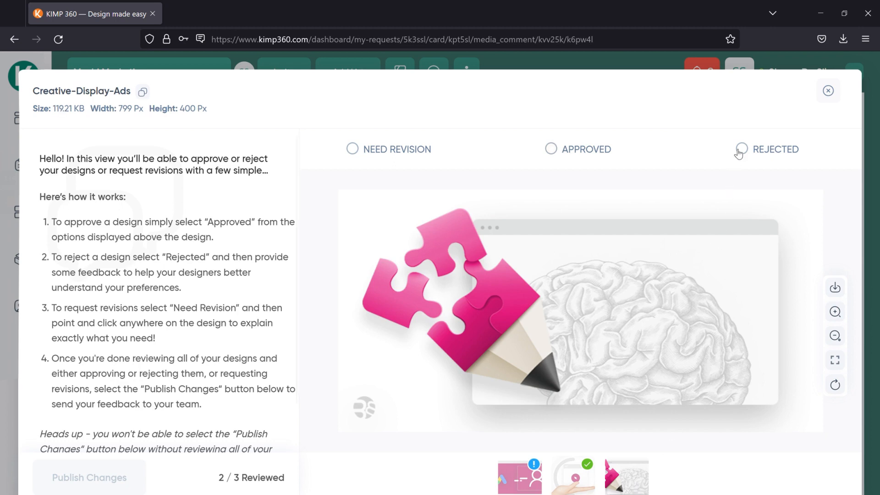
click(737, 152)
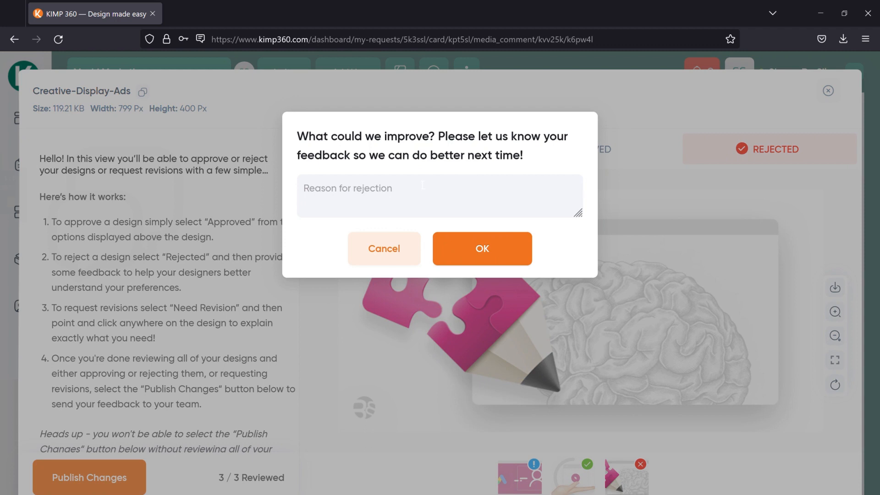
click(439, 196)
text(Reason for rejection)
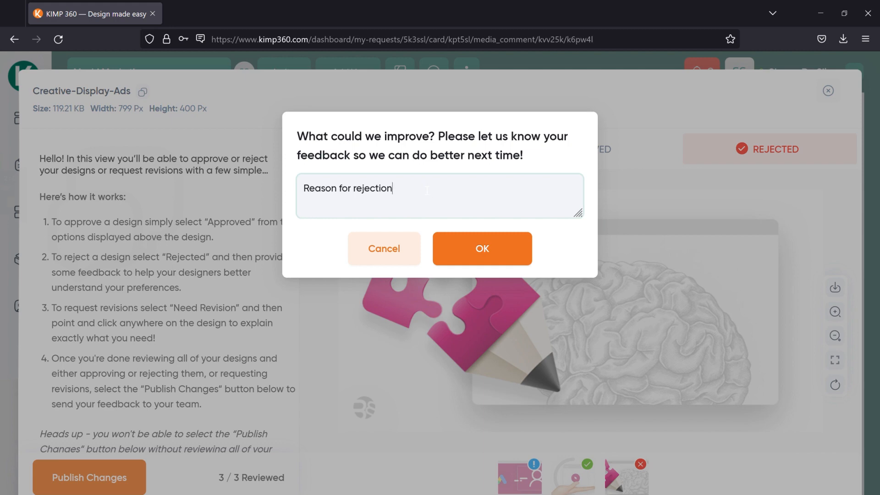
click(482, 248)
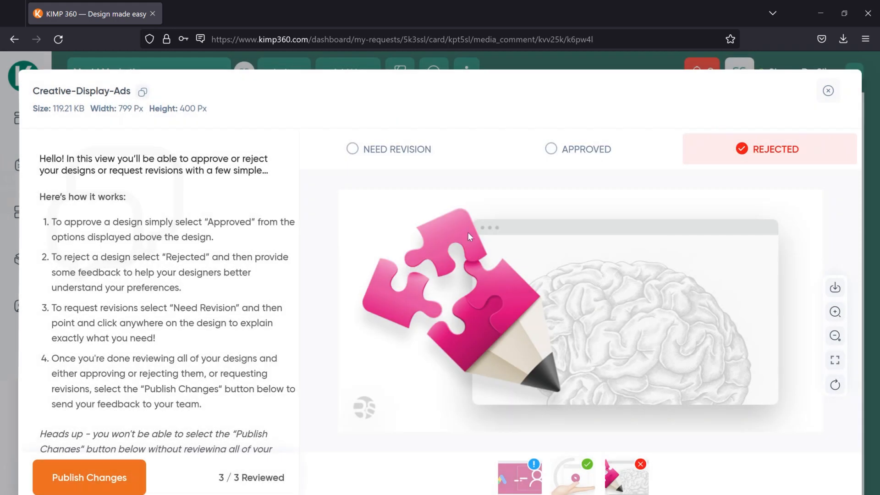
mouse_move(504, 481)
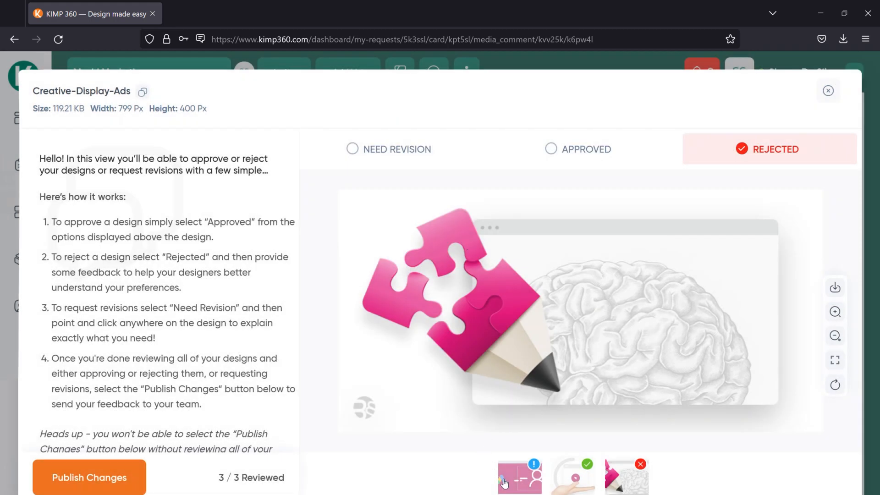
mouse_move(572, 485)
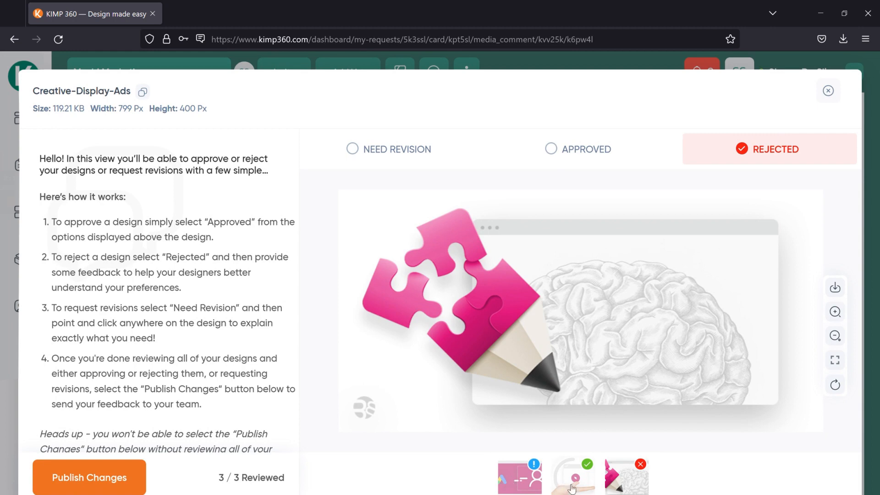
mouse_move(377, 484)
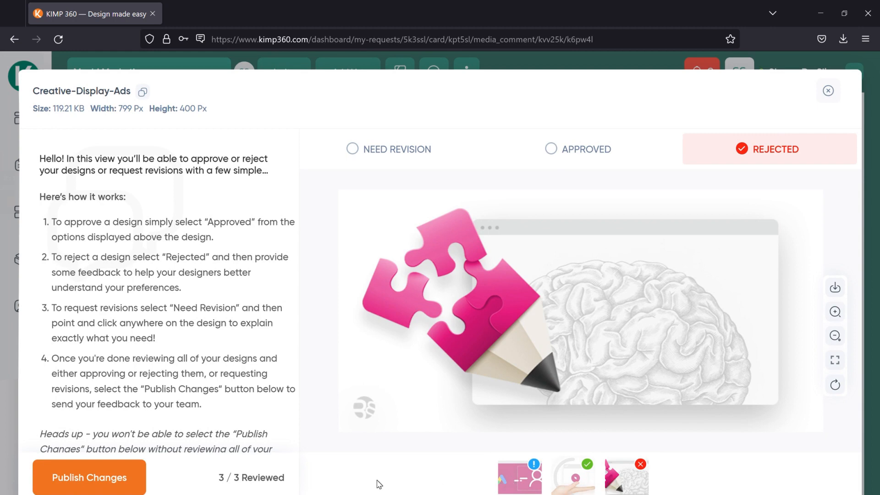
mouse_move(89, 483)
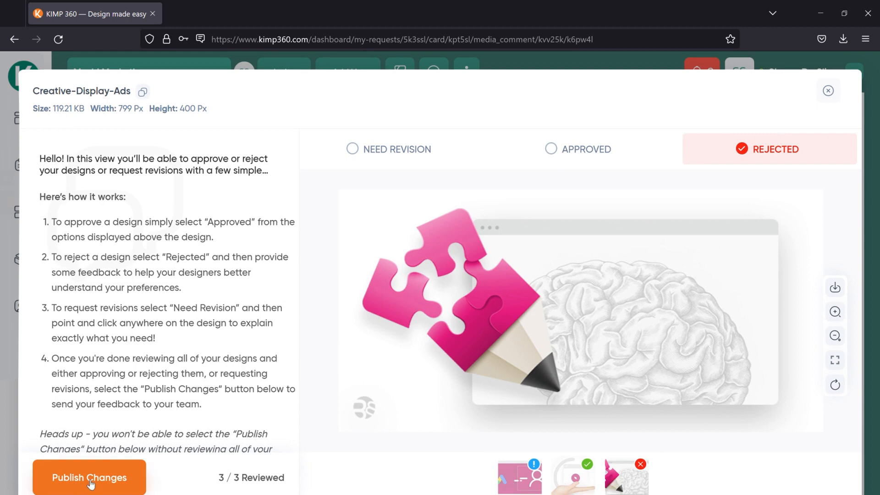
Bring up the Publish Changes confirmation for all review decisions.
click(88, 477)
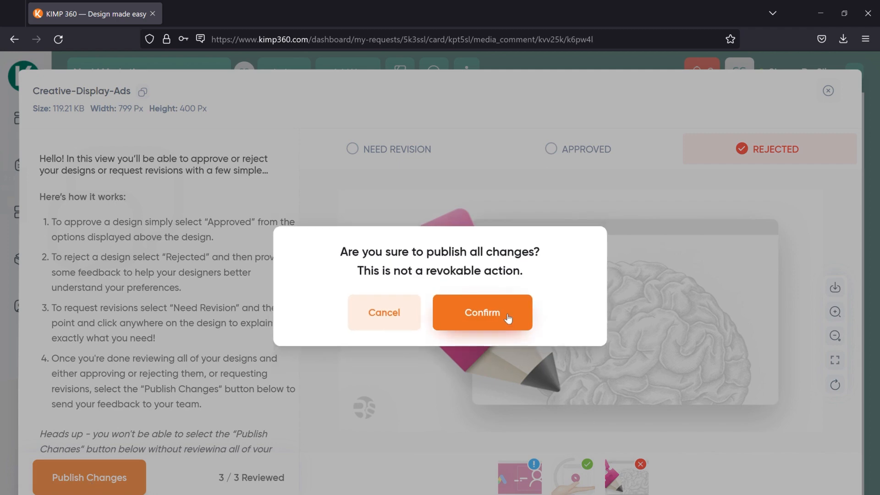